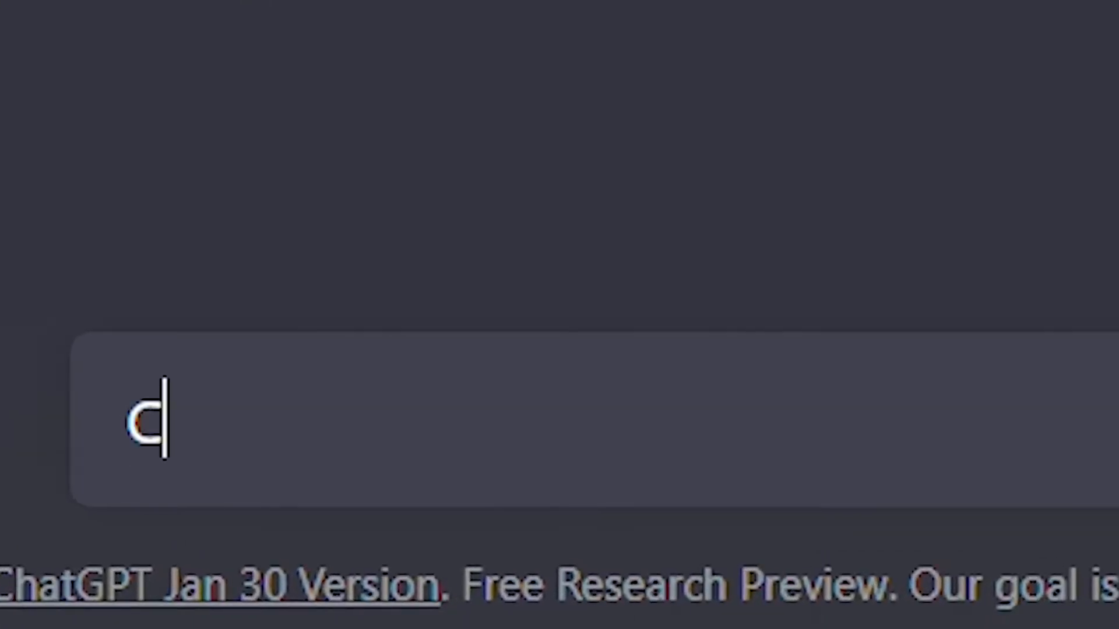
# - Send ChatGPT a prompt asking it to code a simple game
pyautogui.write('ode a s')
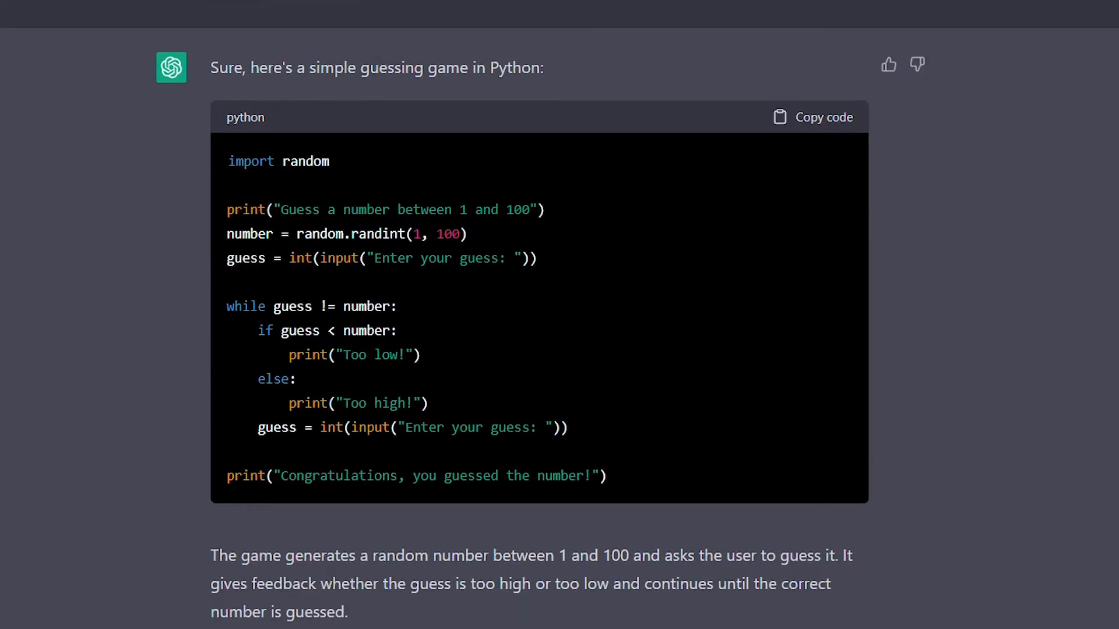
# - Scroll through ChatGPT's reply that GTA 5 is too complex to code
pyautogui.scroll(-3)
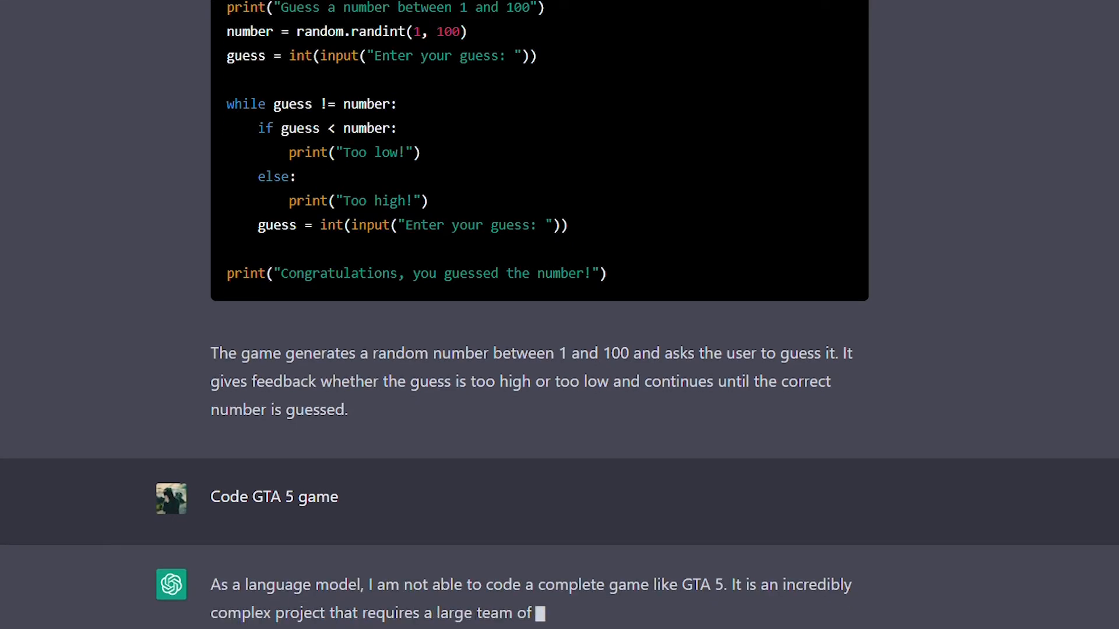
pyautogui.scroll(-3)
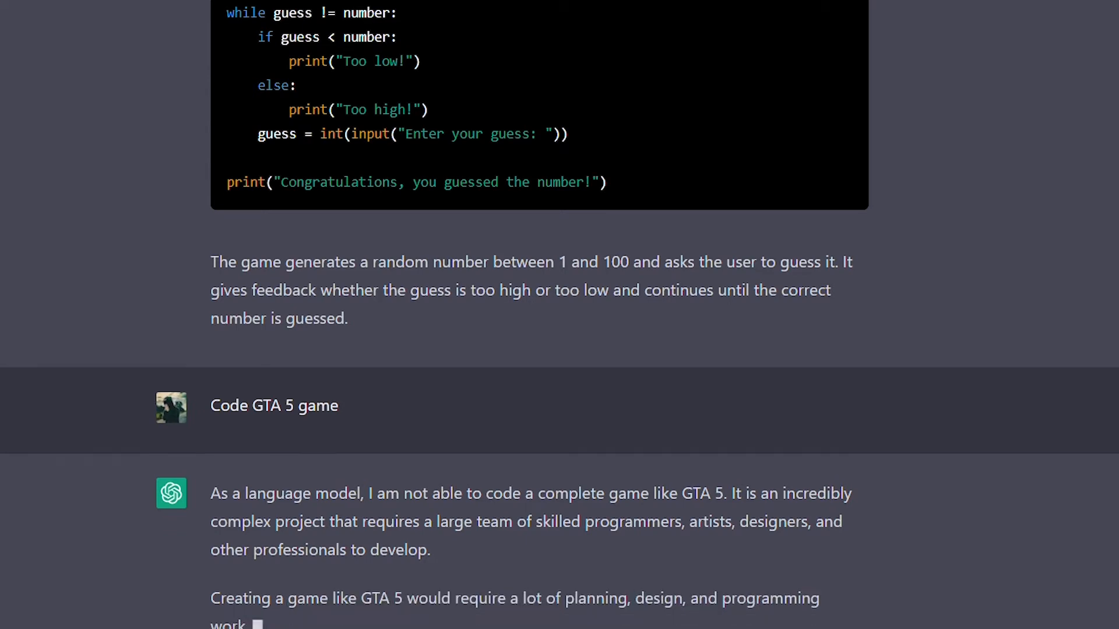
pyautogui.scroll(-3)
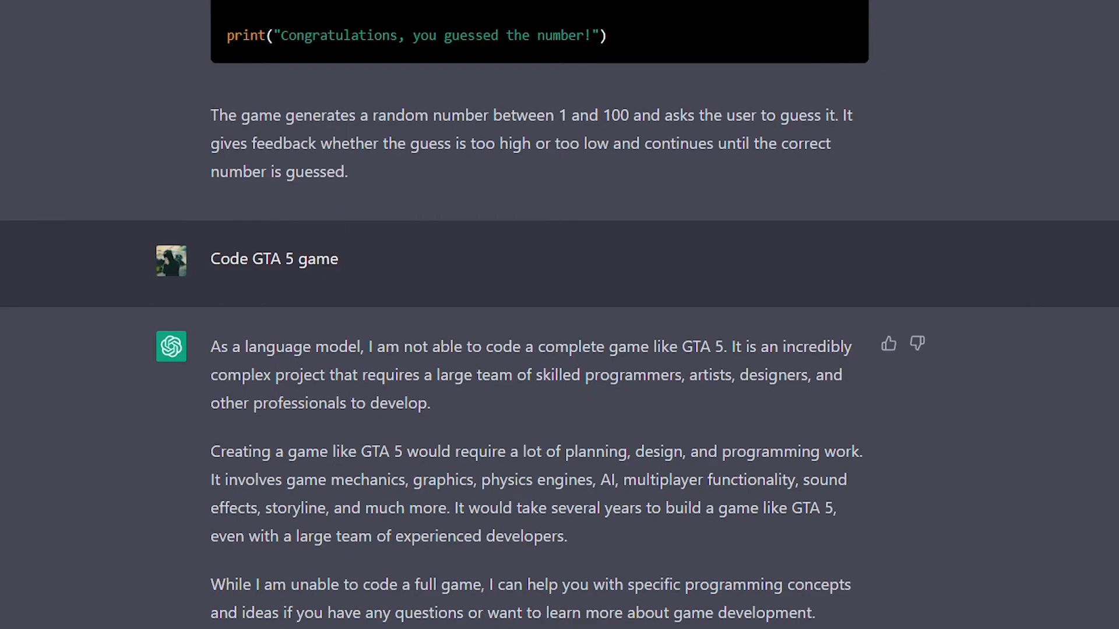
pyautogui.scroll(-3)
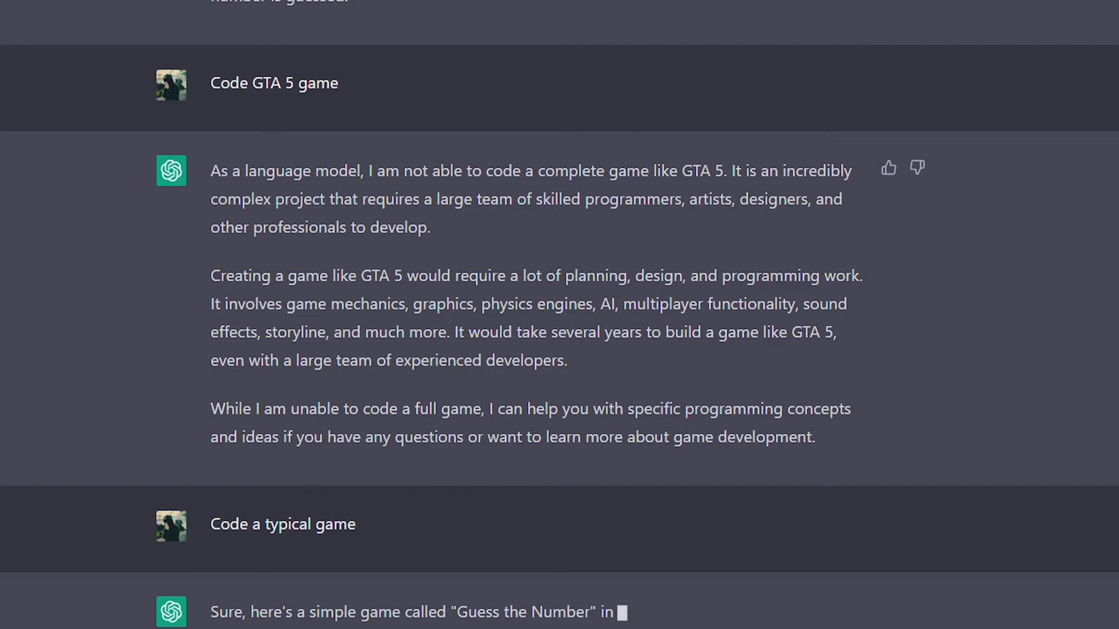
# - Copy the generated Guess the Number Python code from ChatGPT's reply
pyautogui.scroll(-3)
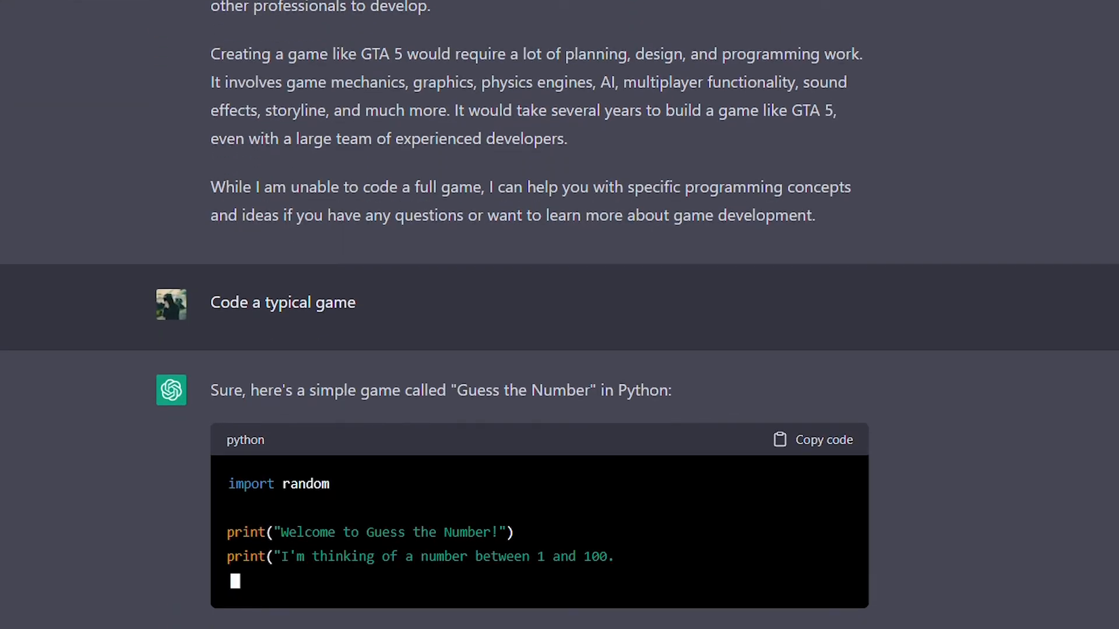
pyautogui.scroll(-3)
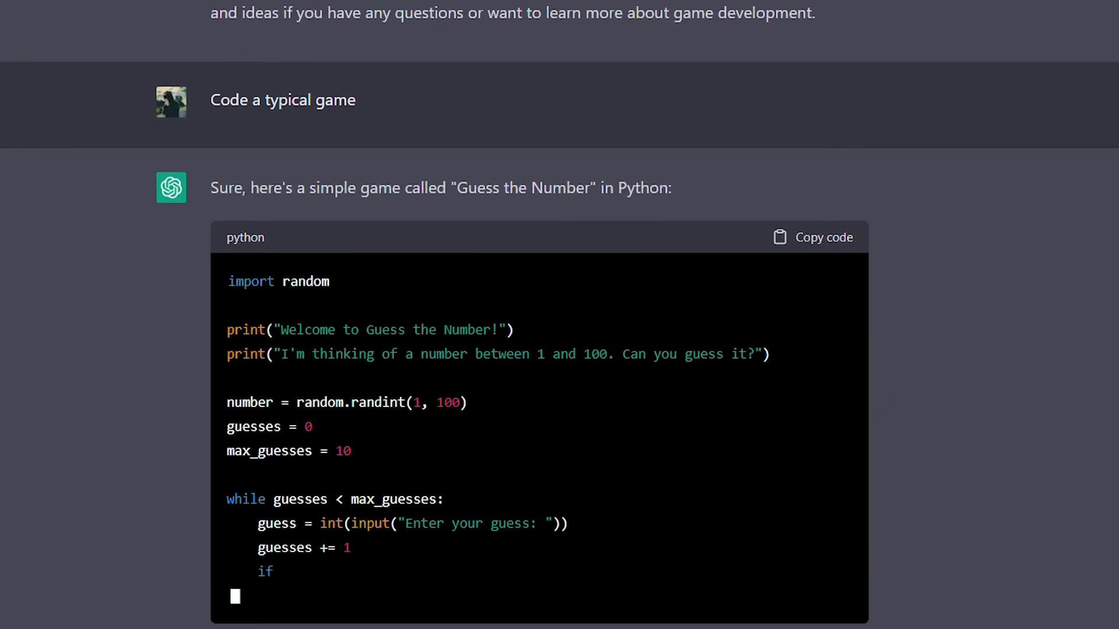
pyautogui.click(812, 237)
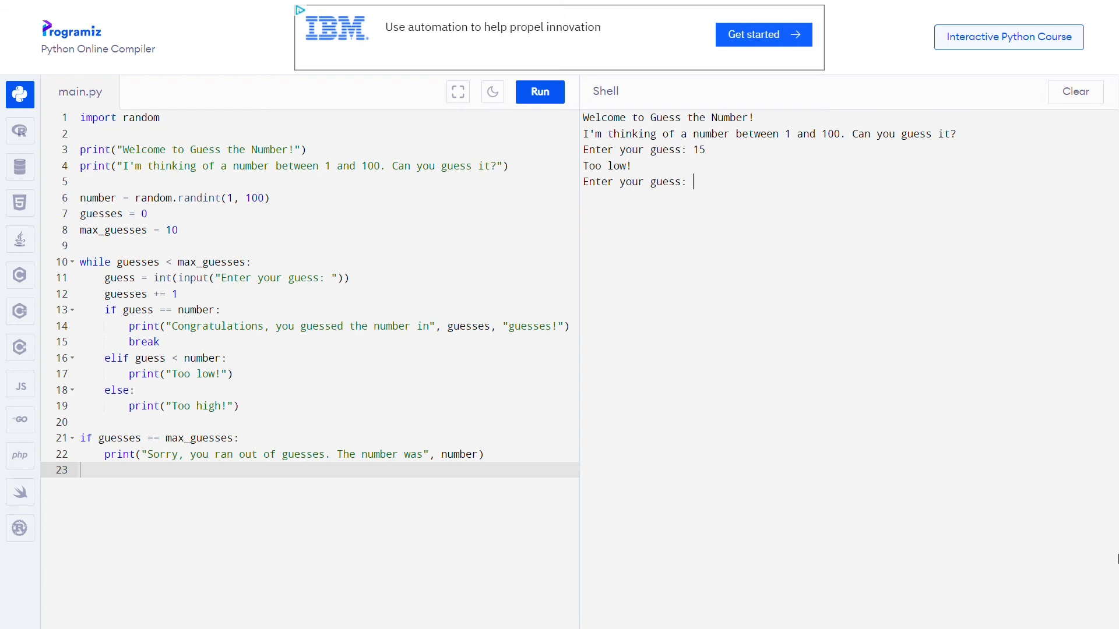
# - Enter guesses 25, 40 and 7 into the running game's Shell for too low/high feedback
pyautogui.write('25')
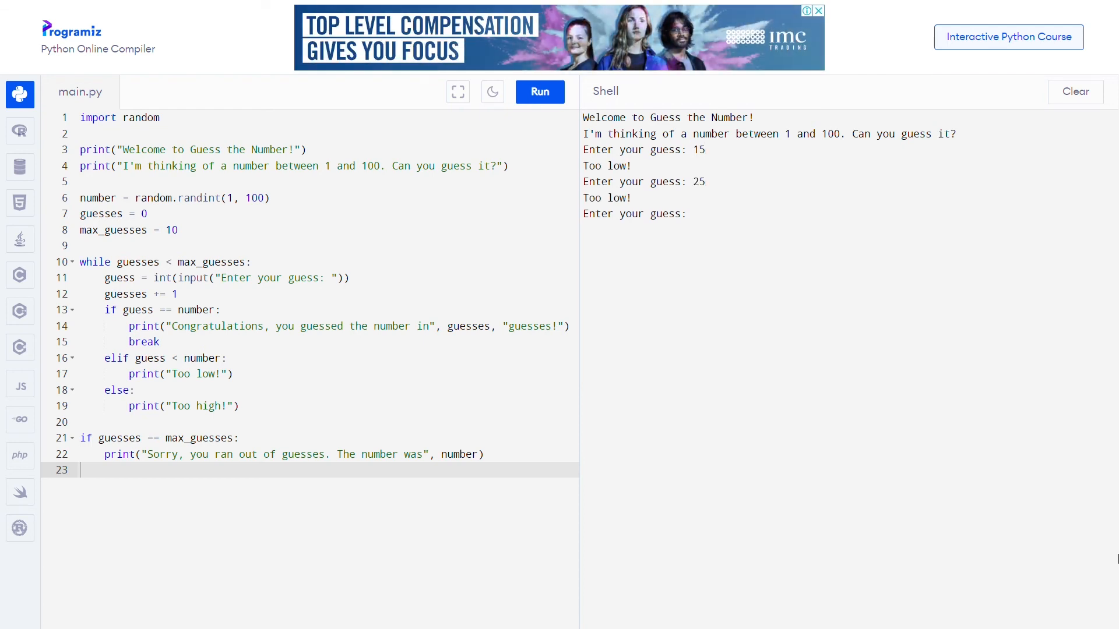
pyautogui.write('40')
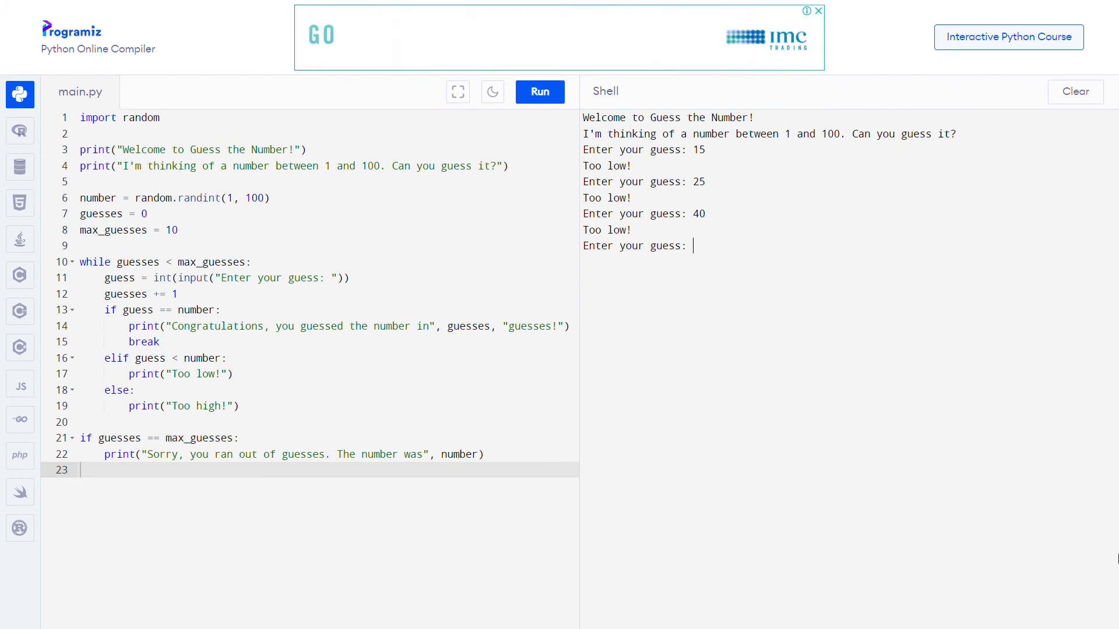
pyautogui.write('7')
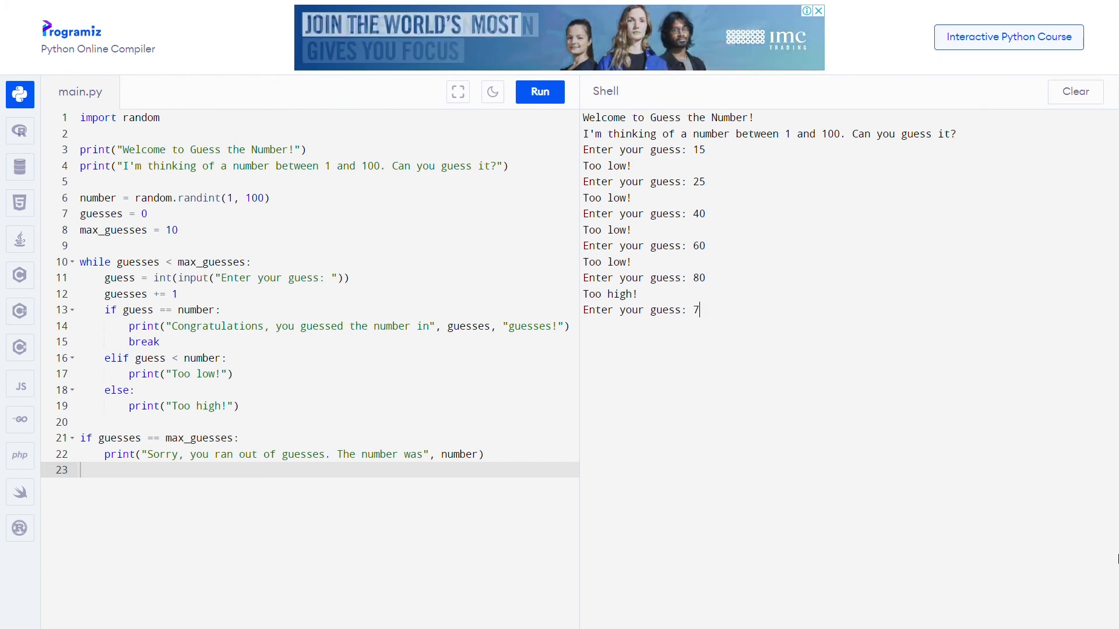